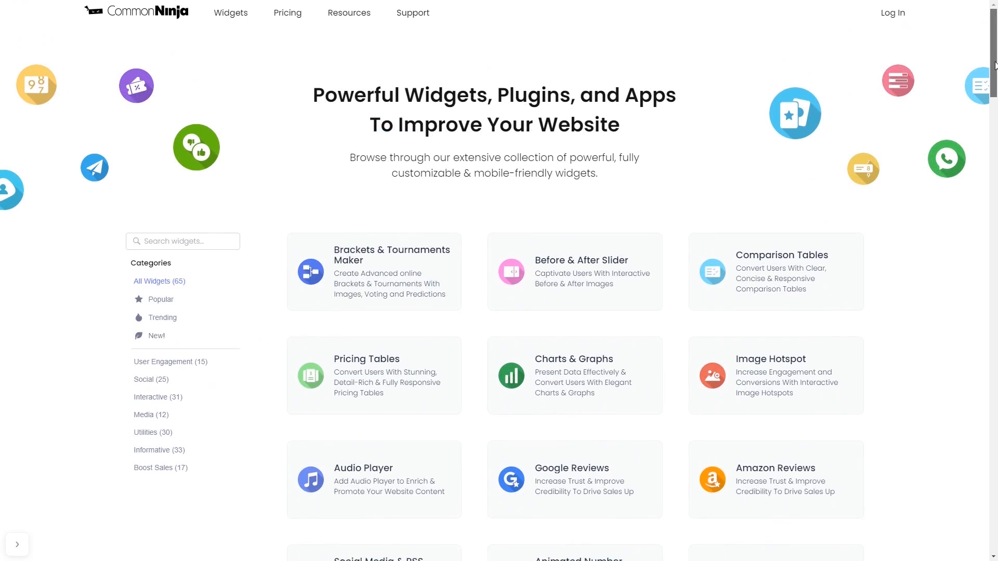
Open the Progress Bars widget from the catalog and create a new 'My Progress' widget
scroll(down, 3)
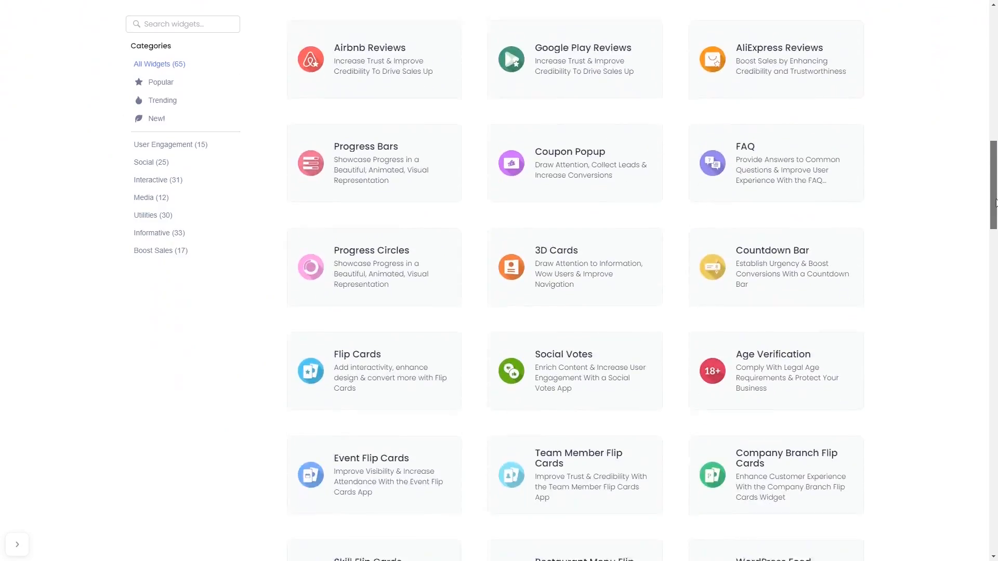
click(374, 163)
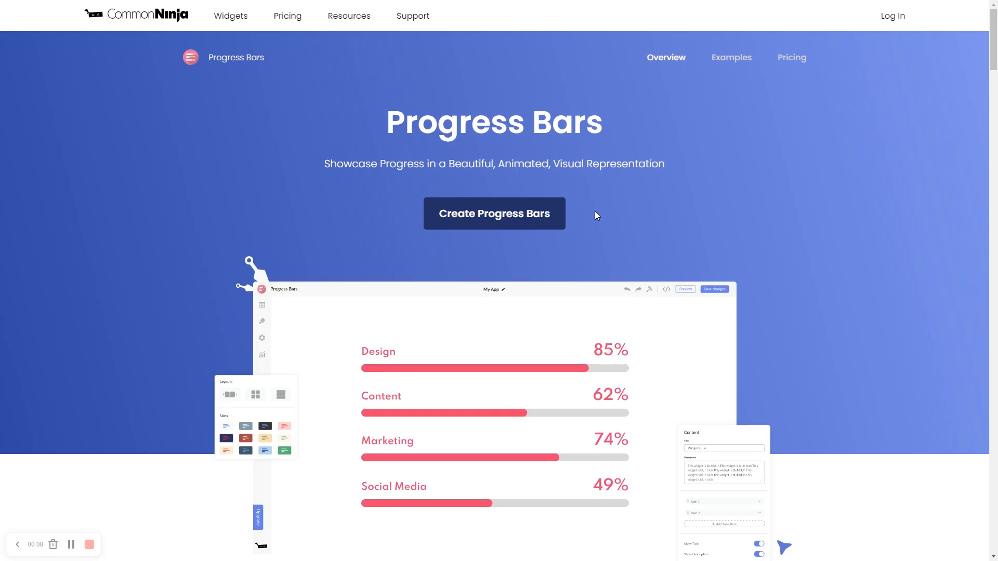
mouse_move(528, 217)
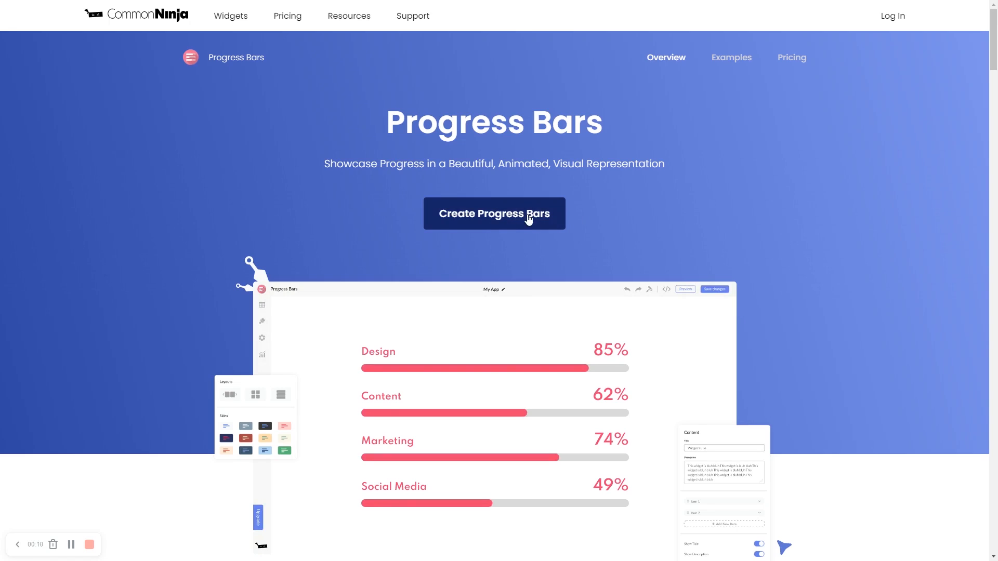
click(494, 213)
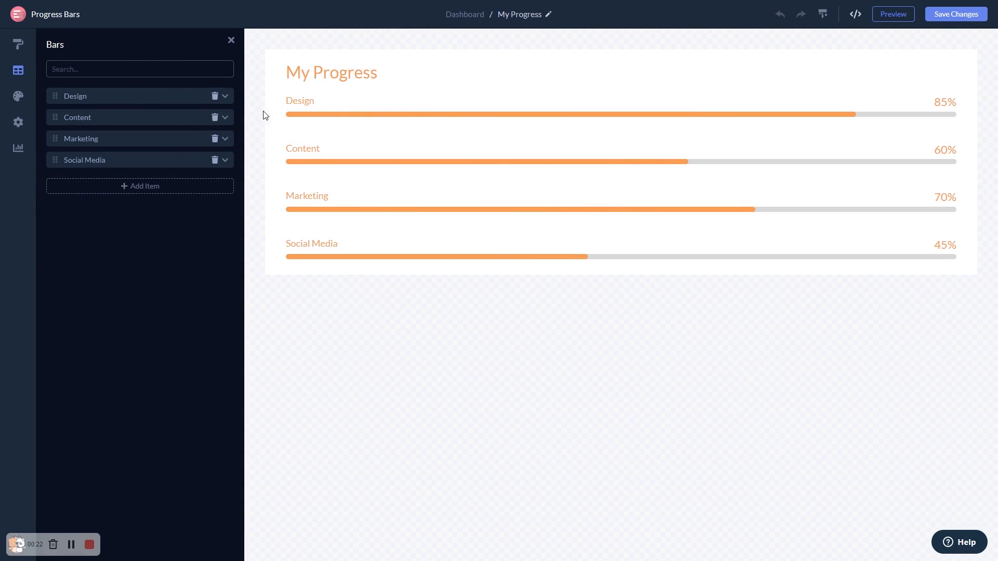
Lower the Design bar's completion percentage from 85% to 36%
click(229, 96)
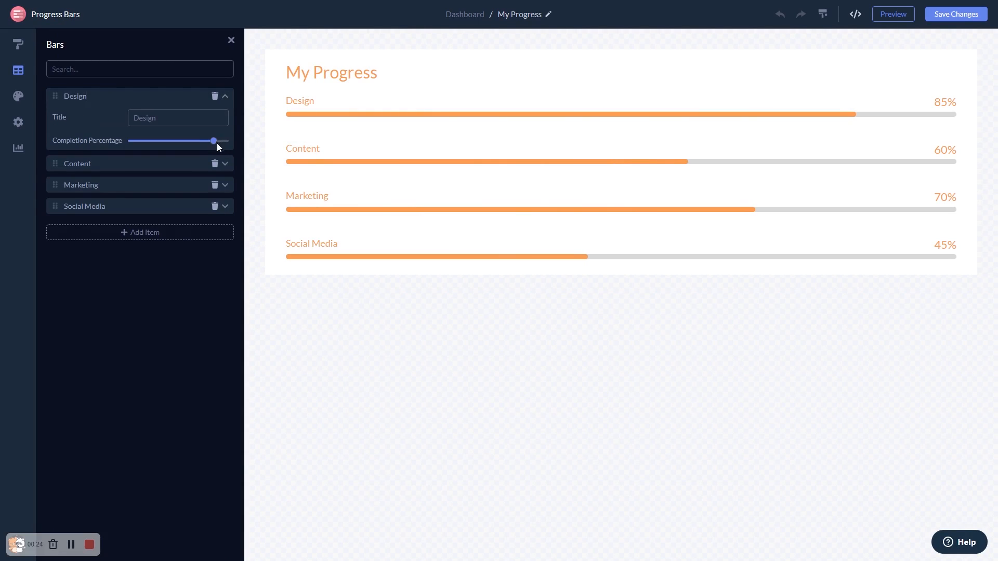
drag(213, 140, 164, 141)
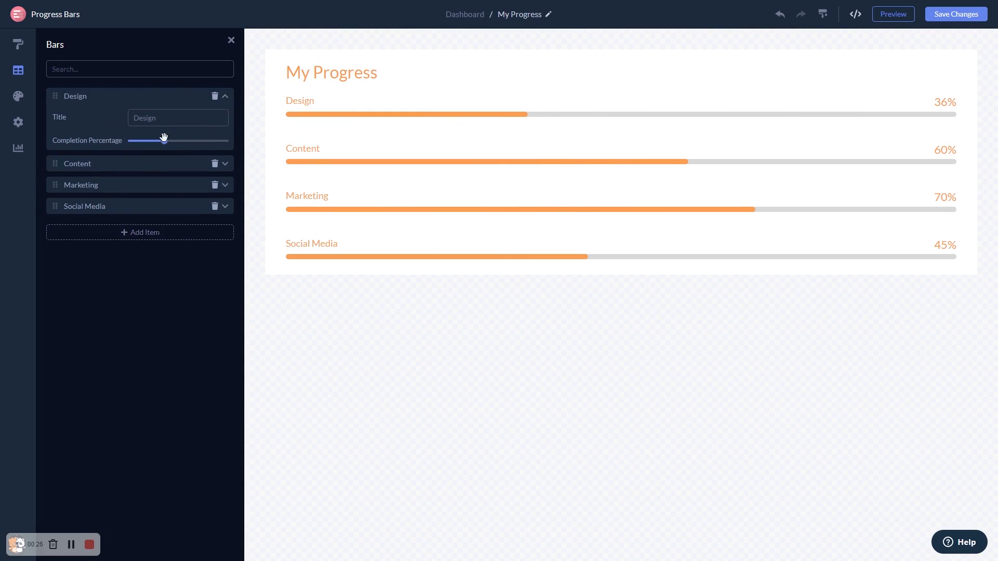
click(18, 44)
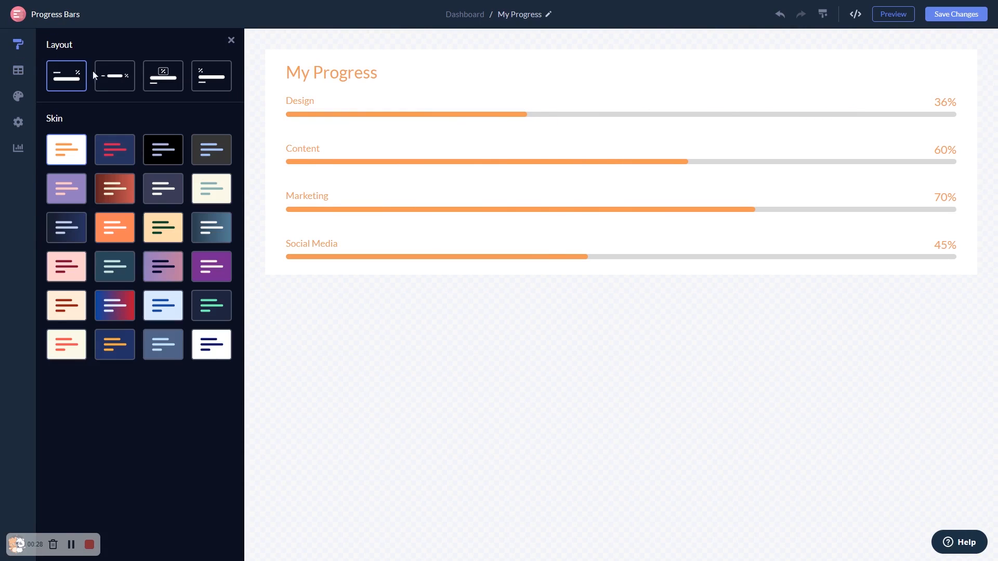
Apply the third layout with percentage tags above the bars and the orange skin
click(163, 76)
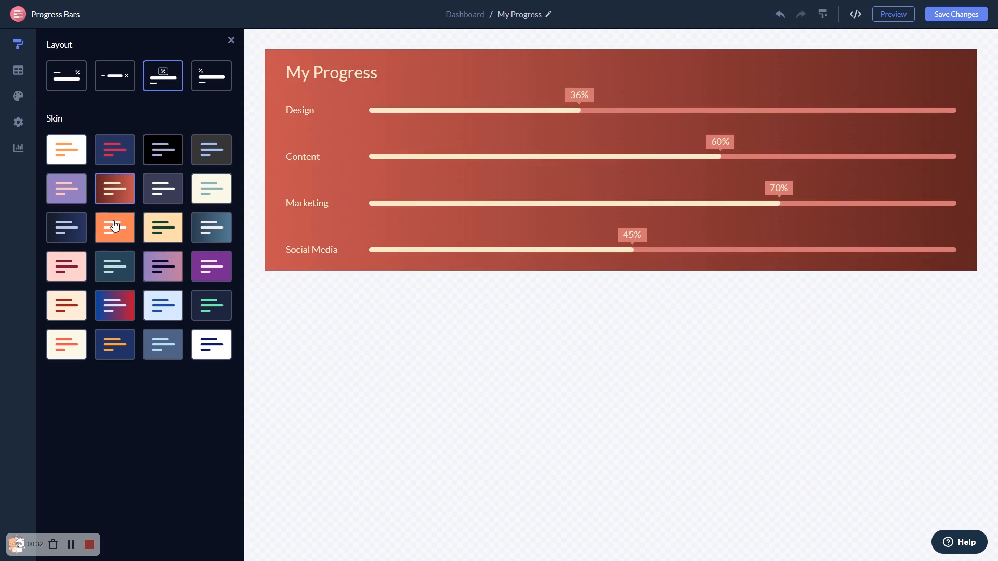
click(114, 227)
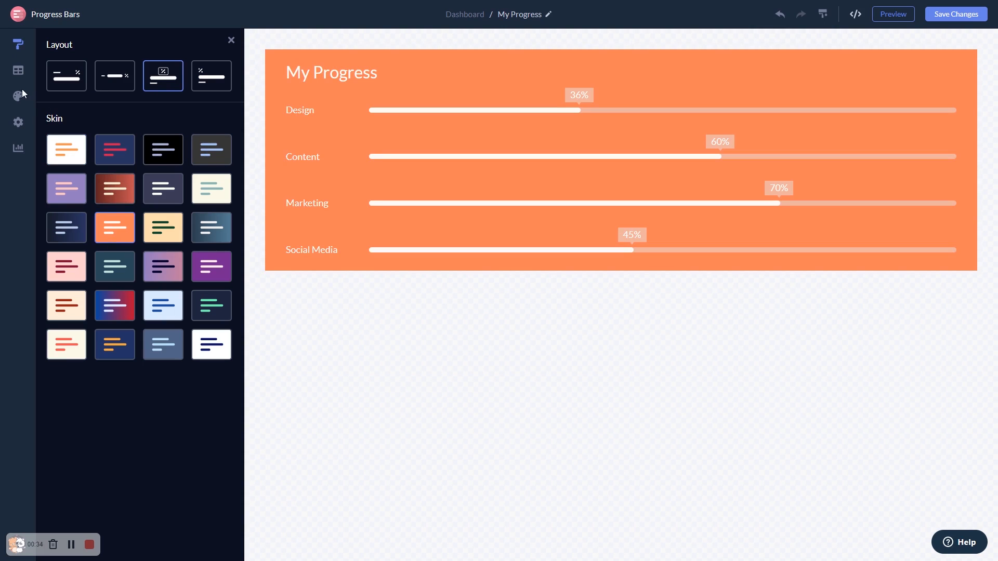
click(18, 95)
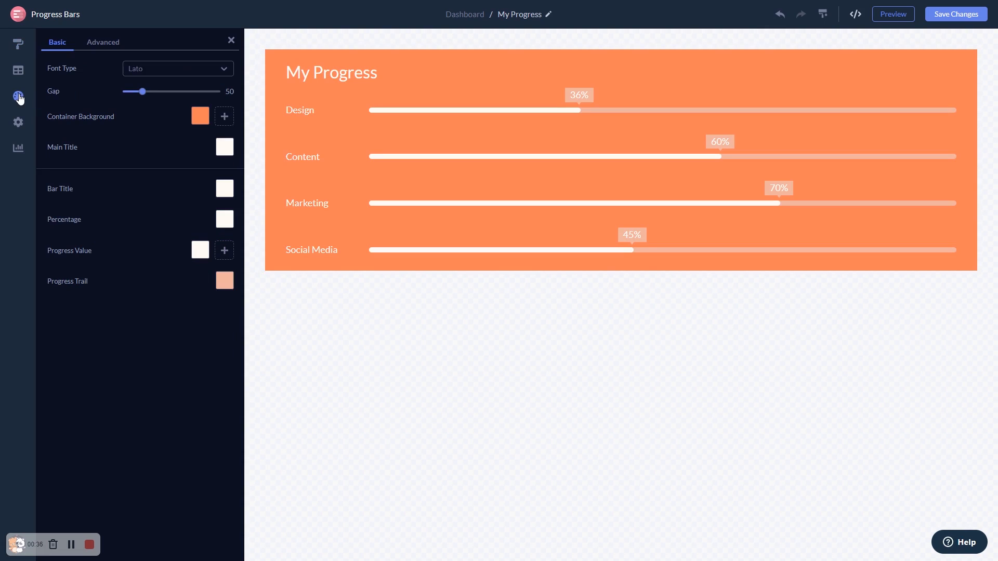
Open the Settings panel to check title, bar title, progress and percentage visibility
click(18, 123)
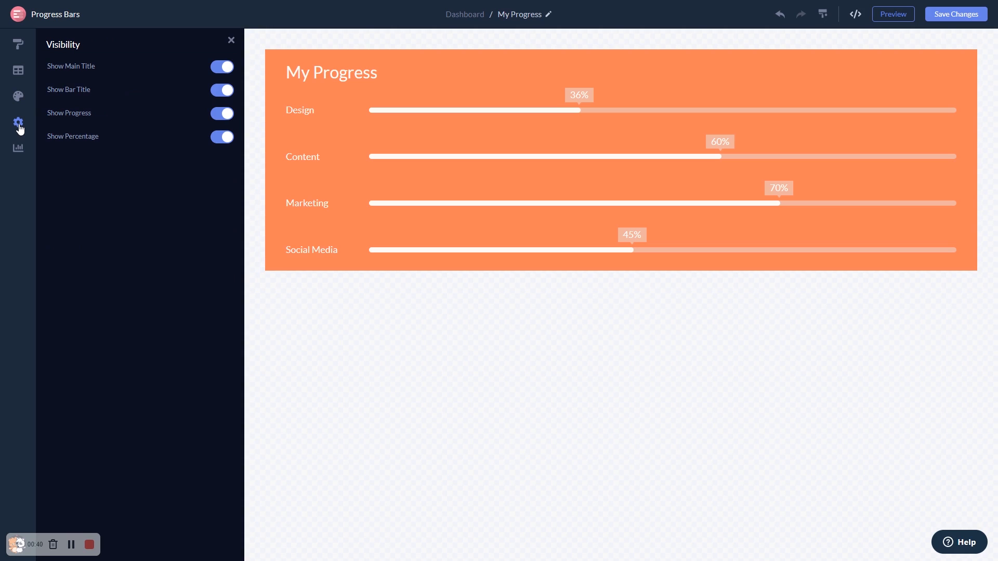
mouse_move(920, 72)
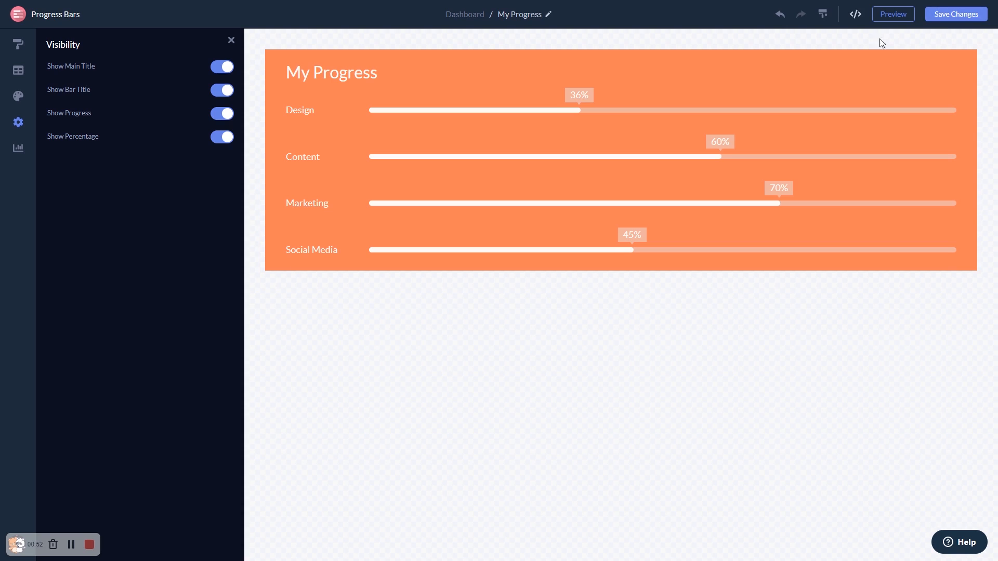
mouse_move(480, 21)
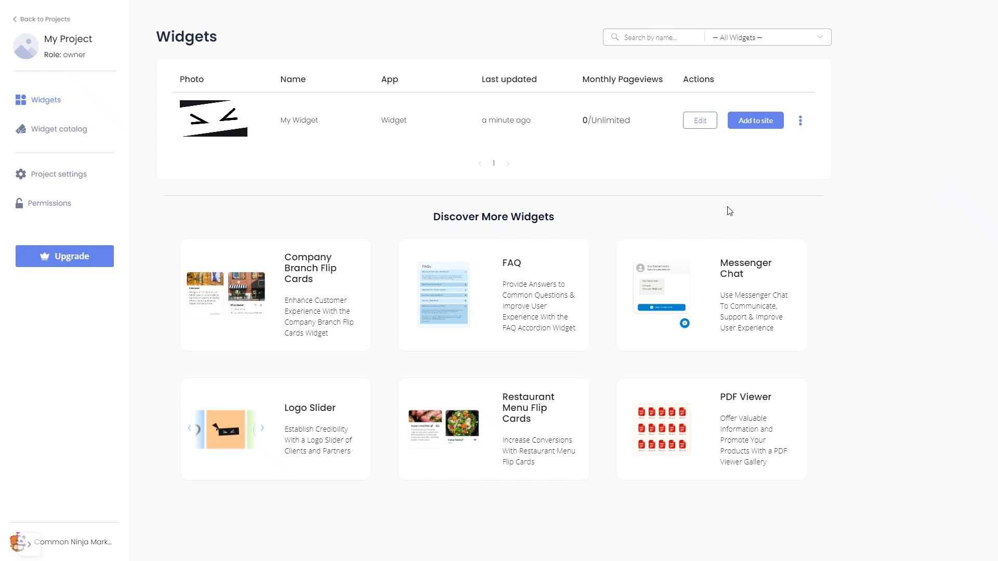
mouse_move(756, 138)
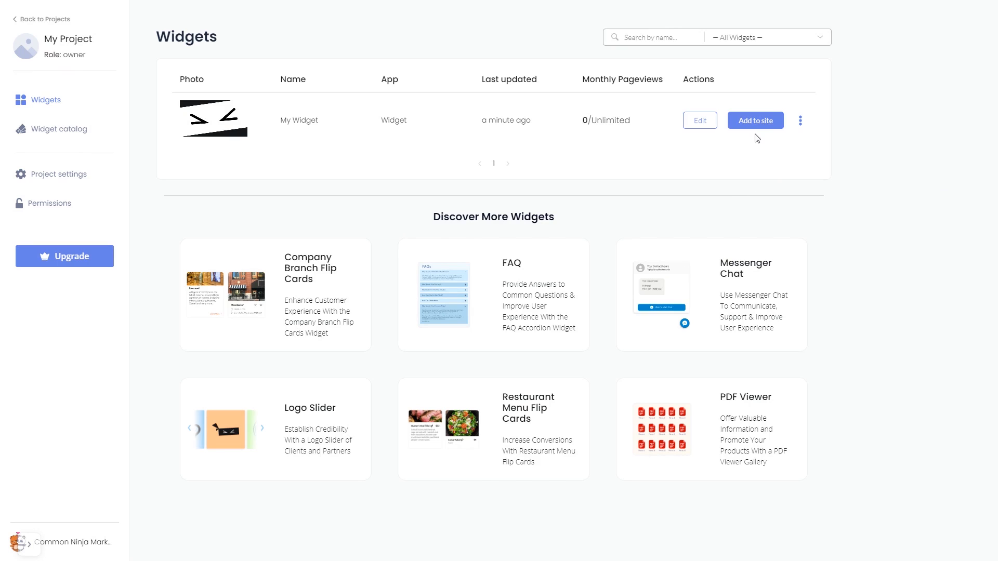
Copy My Widget's installation code via Add to site, then close the dialog
click(755, 120)
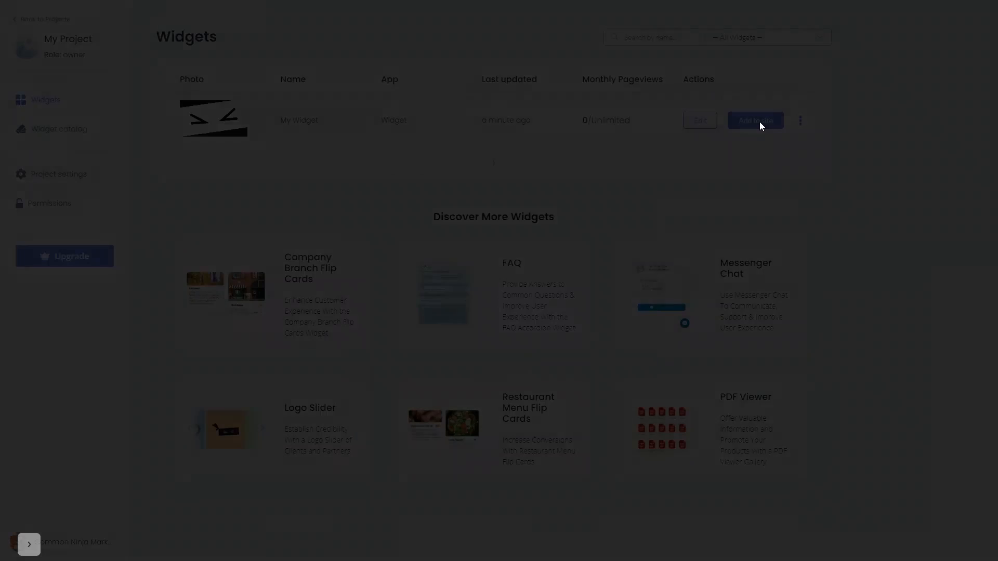
click(756, 120)
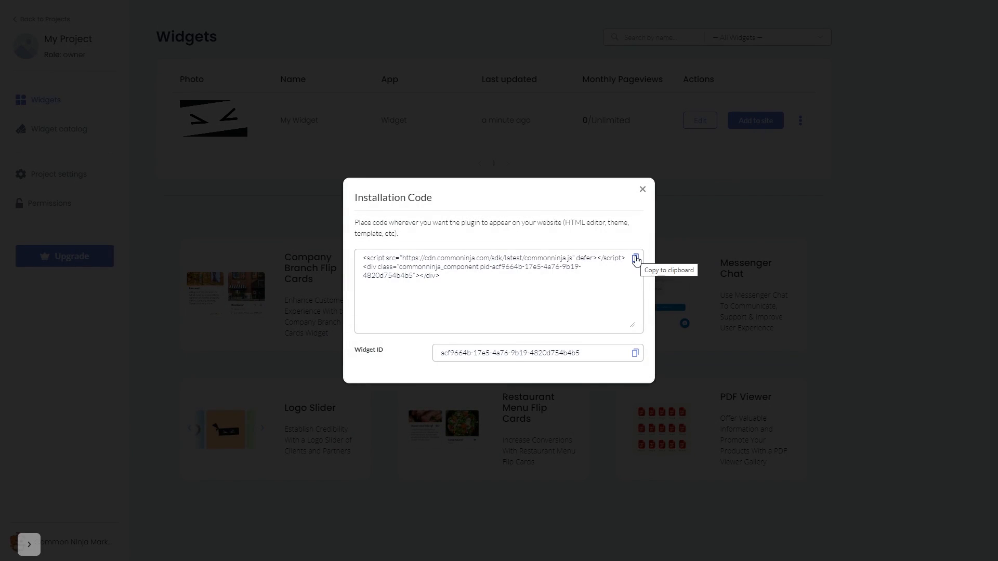
click(635, 258)
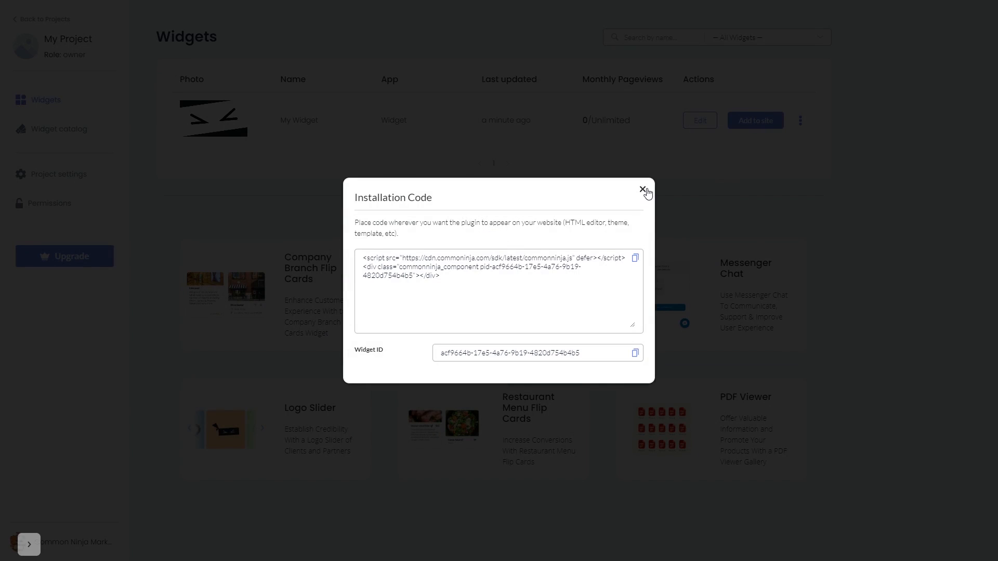
click(641, 189)
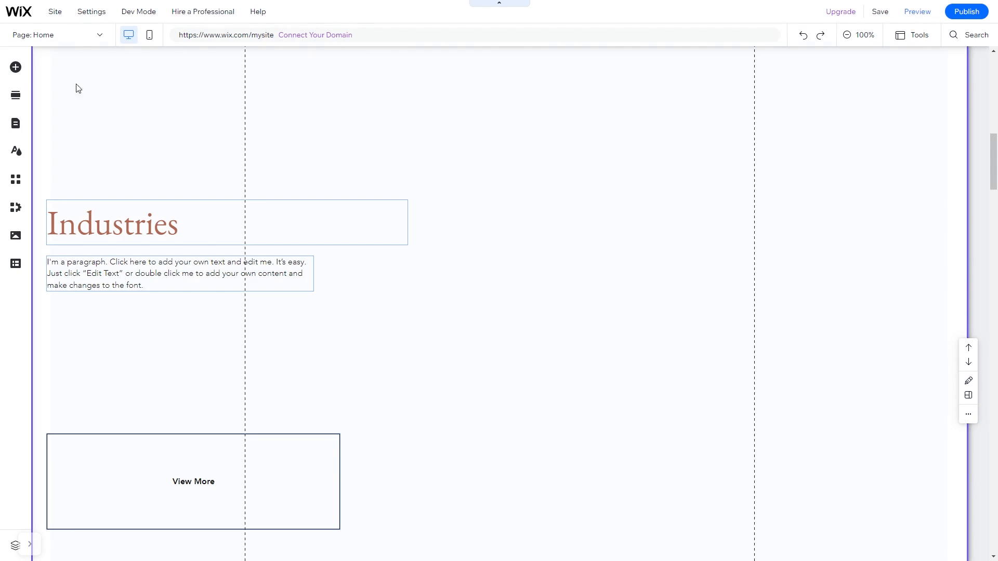
Add an Embed HTML element from Embed Code to the Wix Home page
click(16, 67)
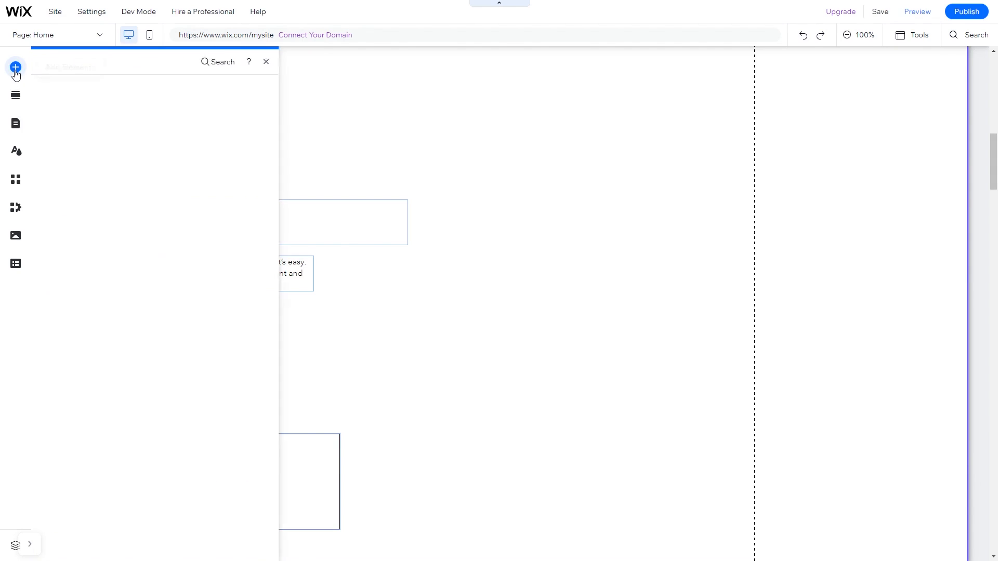
click(15, 67)
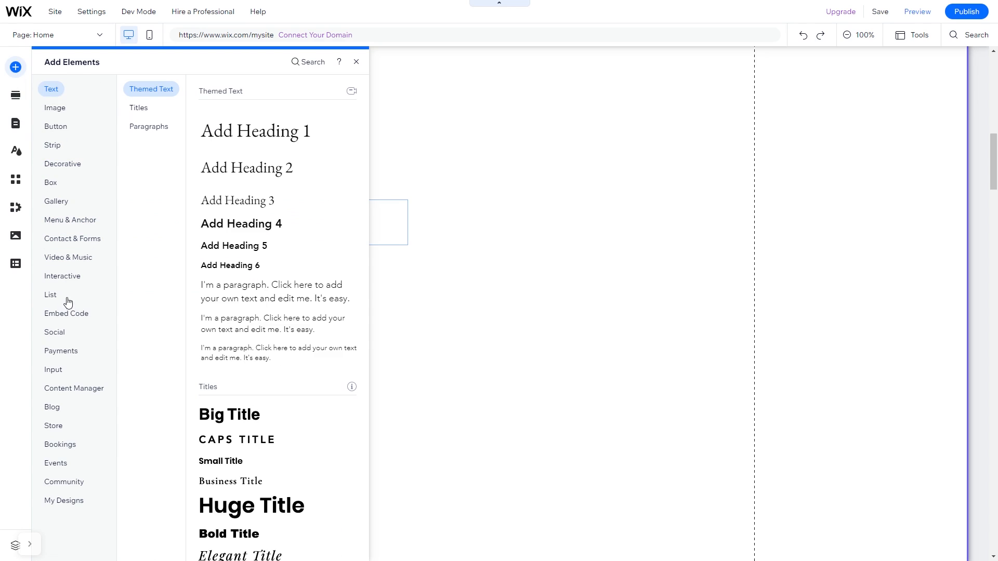
click(66, 314)
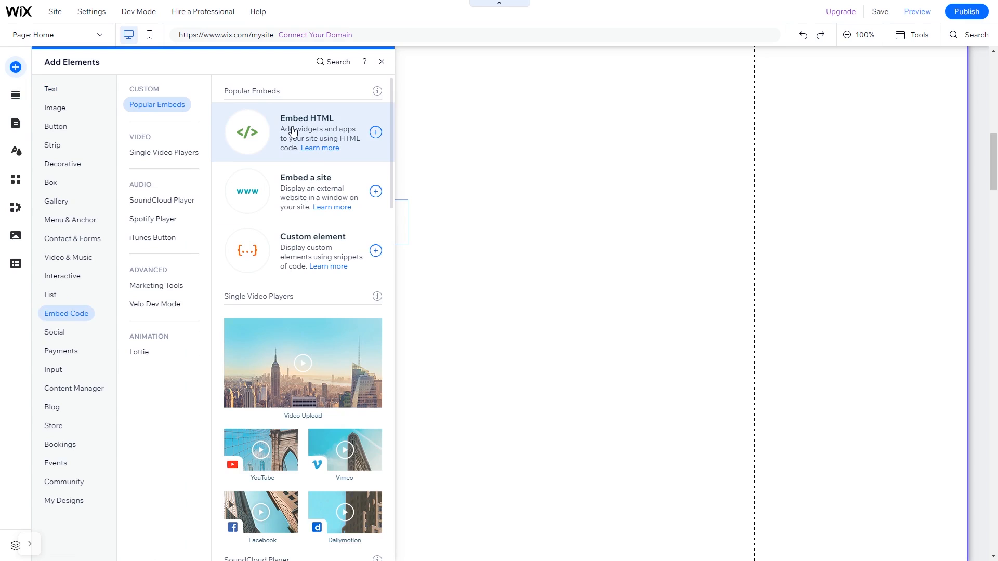
click(375, 132)
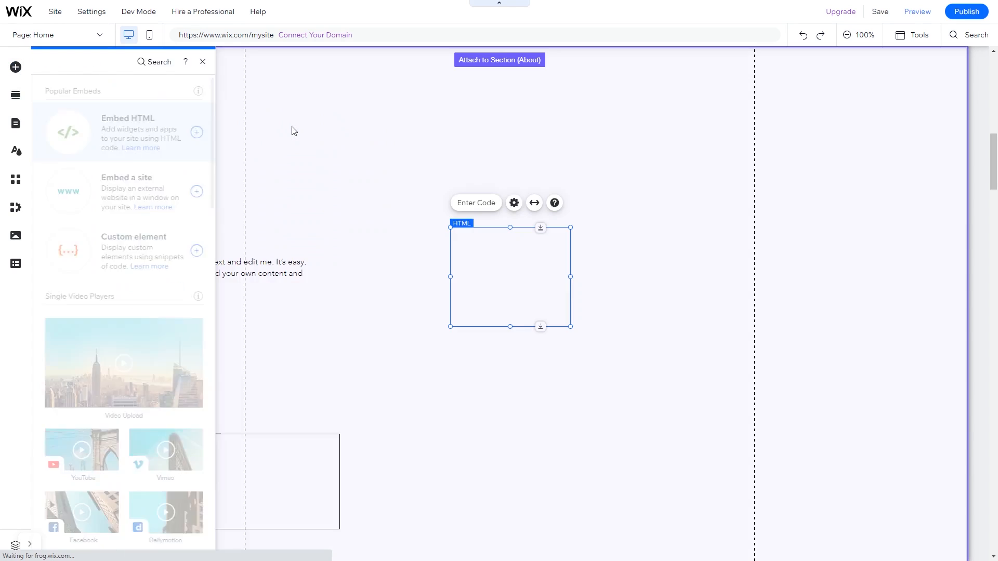
Paste the Common Ninja script and div code into the HTML element and update
click(514, 203)
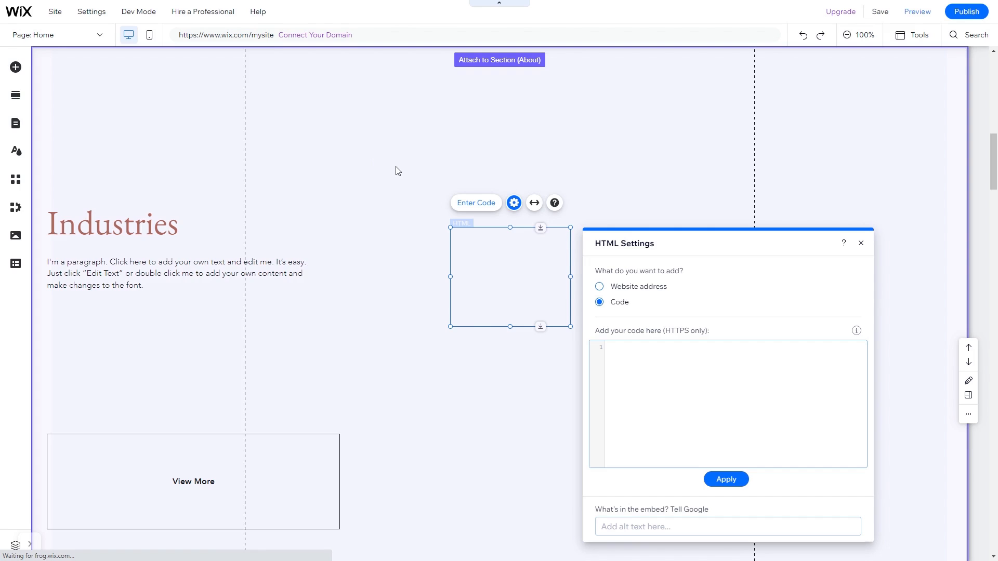
click(643, 350)
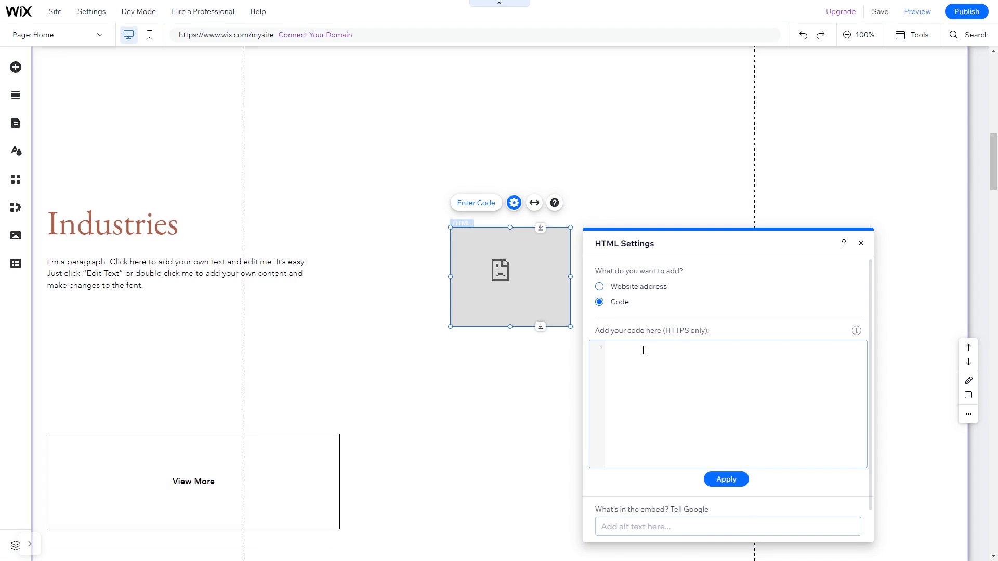
text(<script src="https://cdn.commonninja.com/sdk/latest/commonninja.js" defer></script> <div class="commonninja_component pid-8daf3611-60ff-482a-9b50-e9581cf2afd3"></div>)
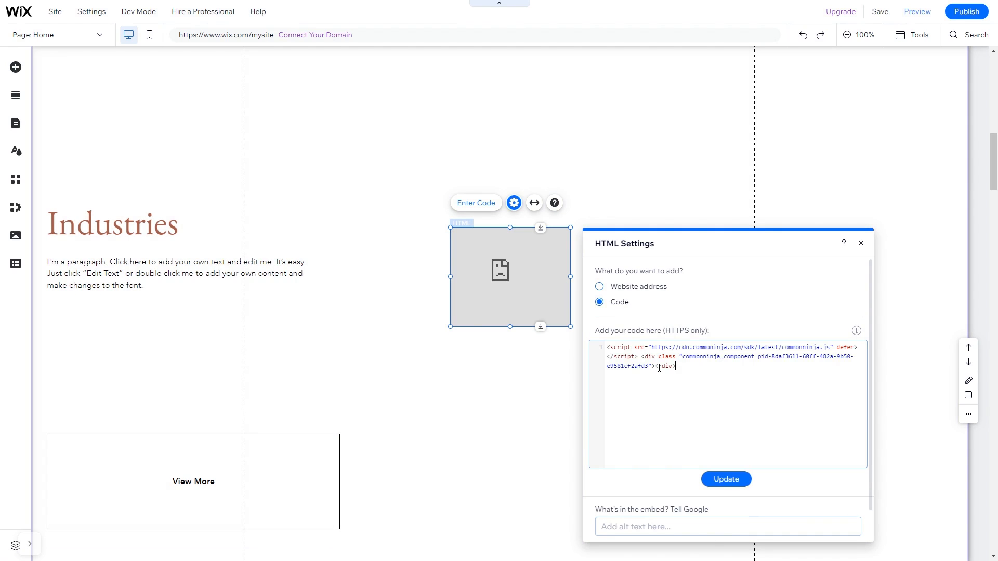
click(725, 479)
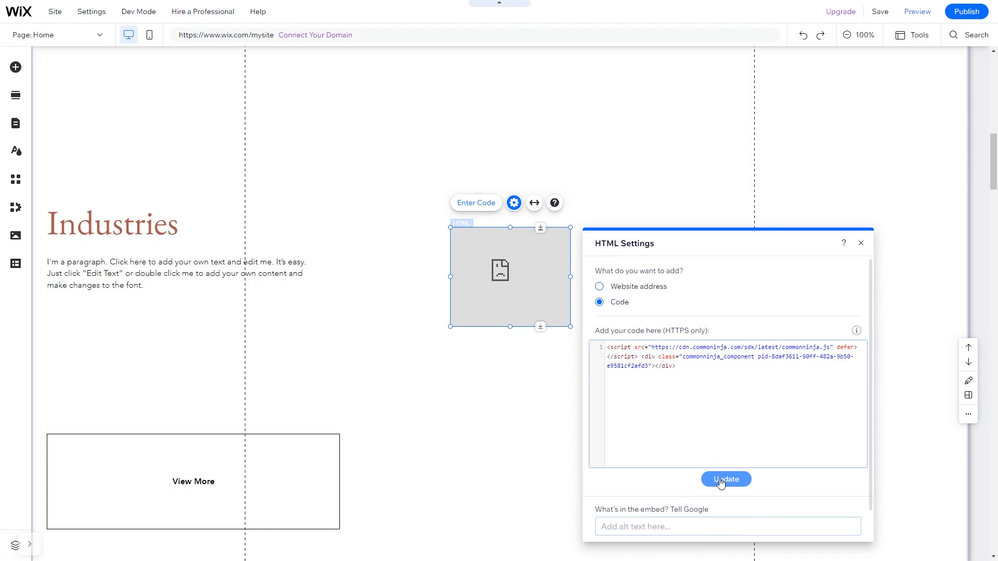
click(725, 479)
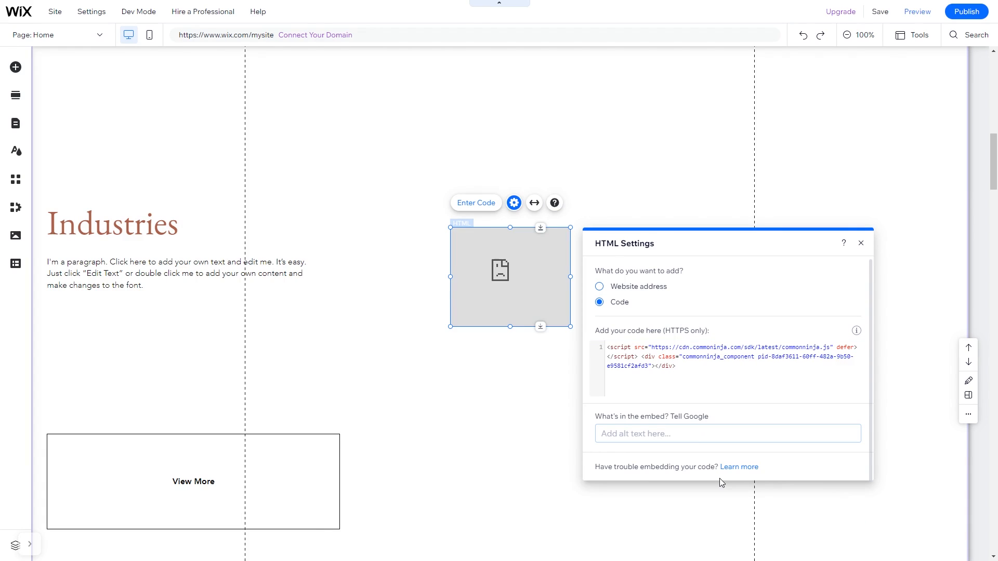